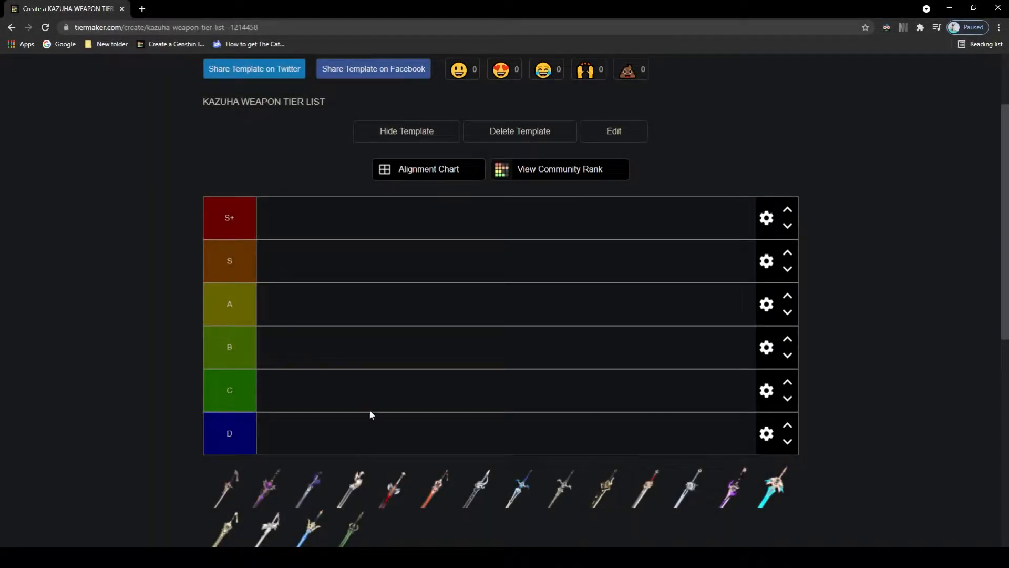
mouse_move(322, 405)
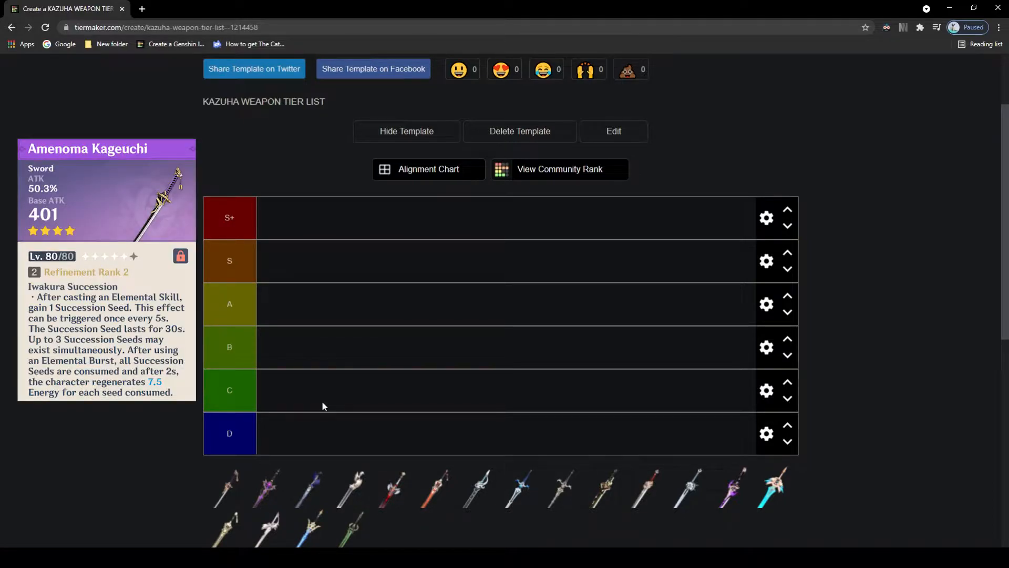
mouse_move(229, 489)
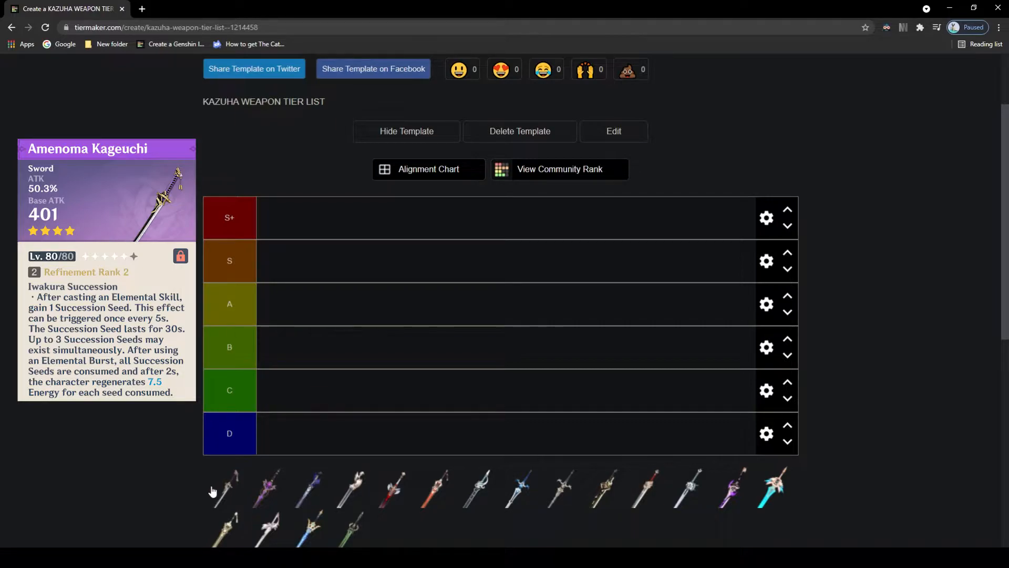
mouse_move(222, 501)
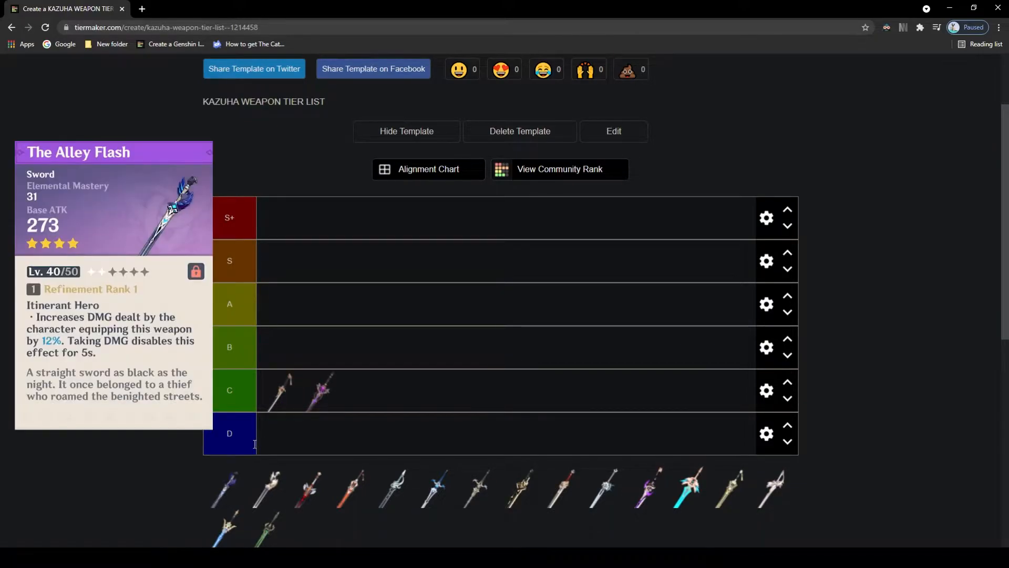
mouse_move(217, 490)
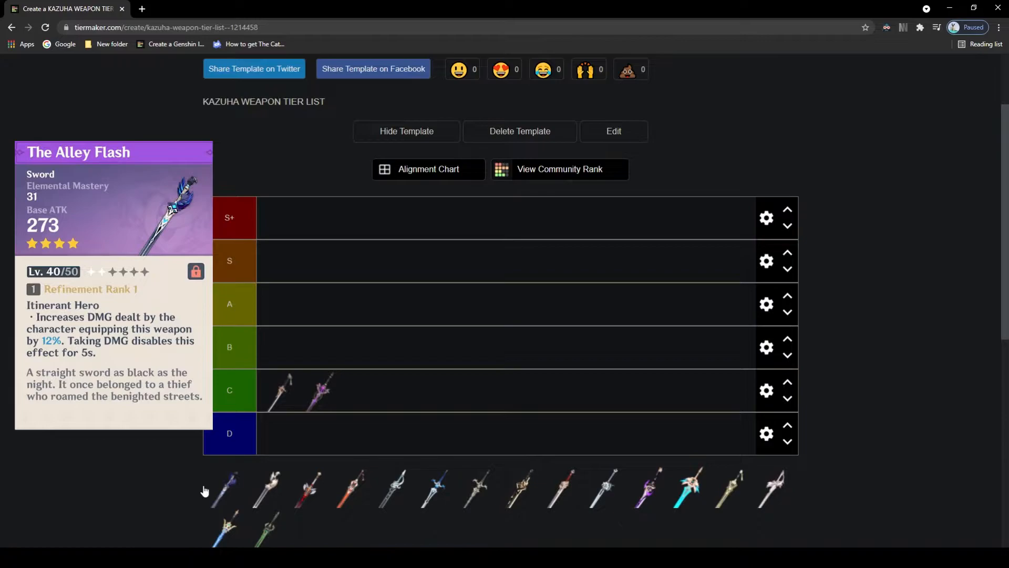
mouse_move(219, 489)
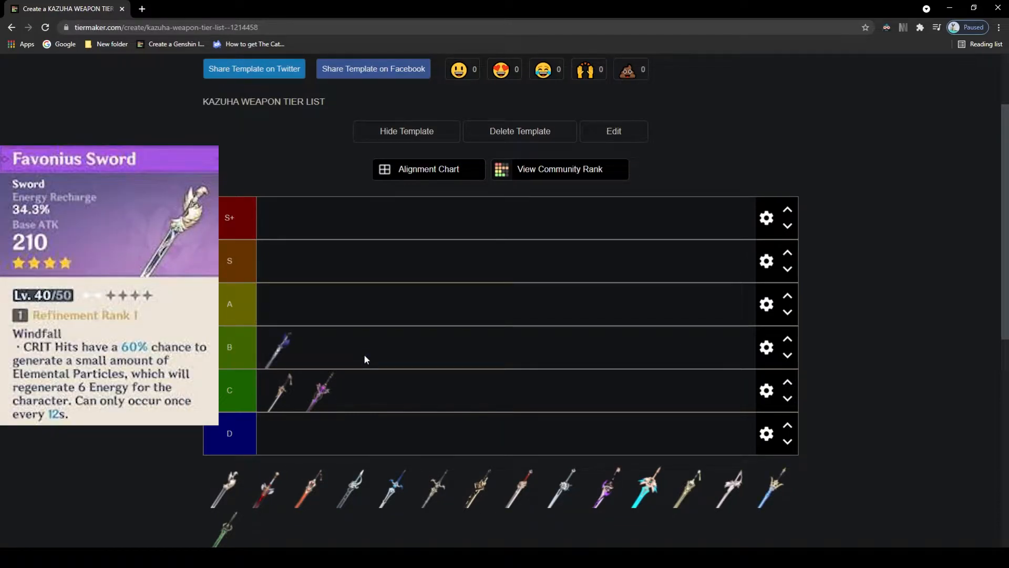
mouse_move(361, 363)
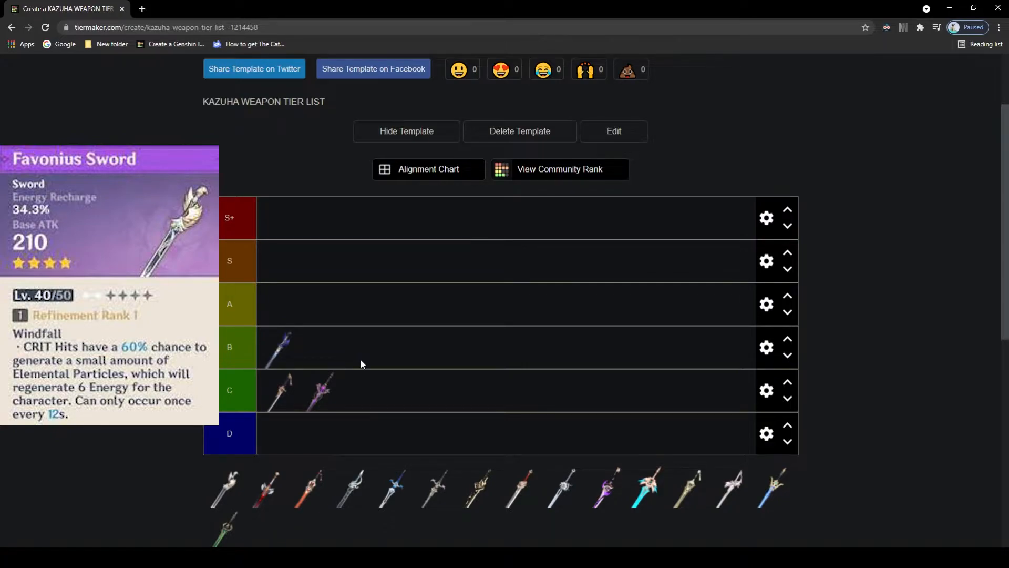
mouse_move(280, 434)
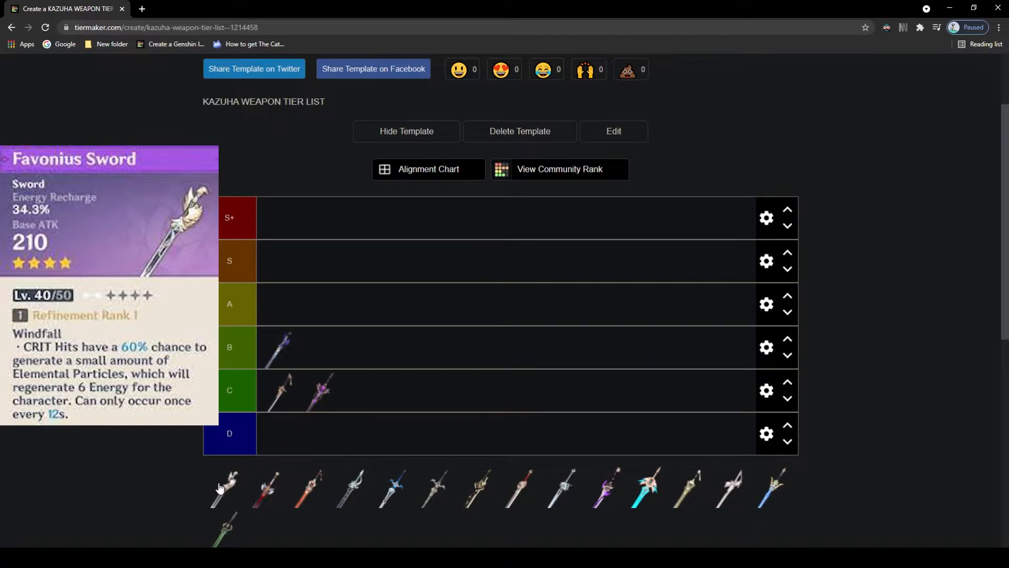
mouse_move(685, 532)
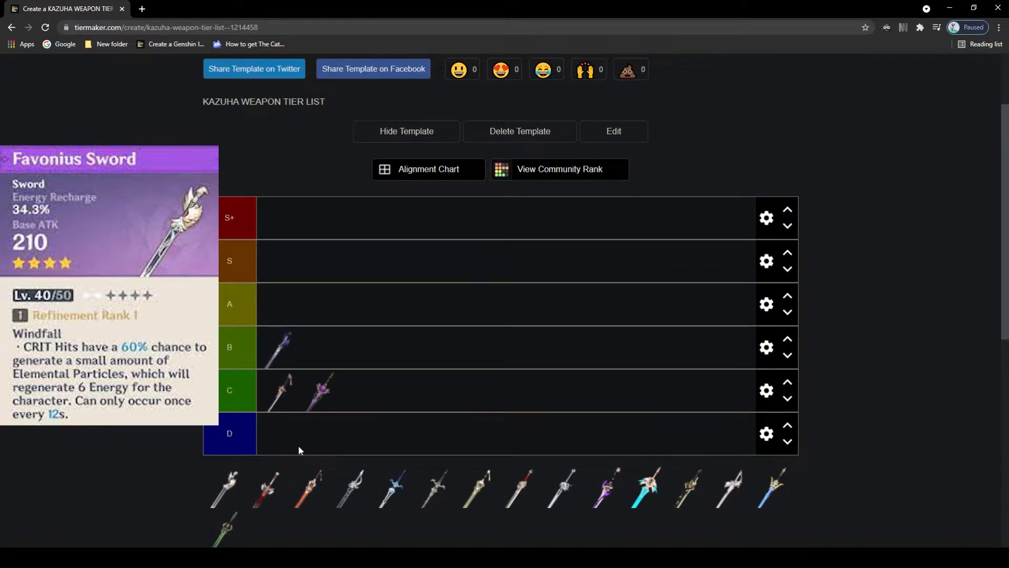
mouse_move(231, 481)
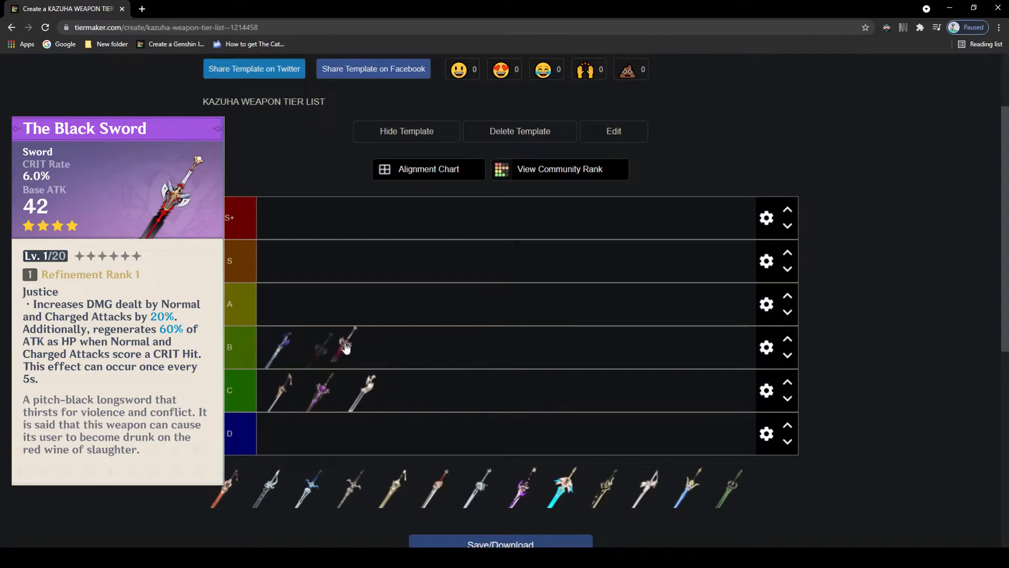
Place the red-black sword in the B tier and the red sword in the C tier
drag(344, 347, 373, 309)
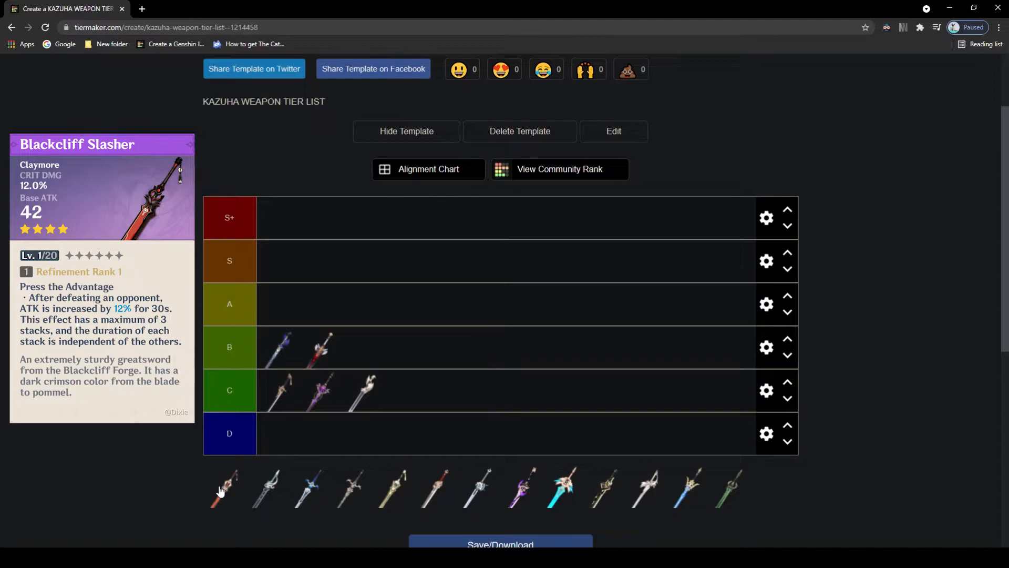
mouse_move(226, 492)
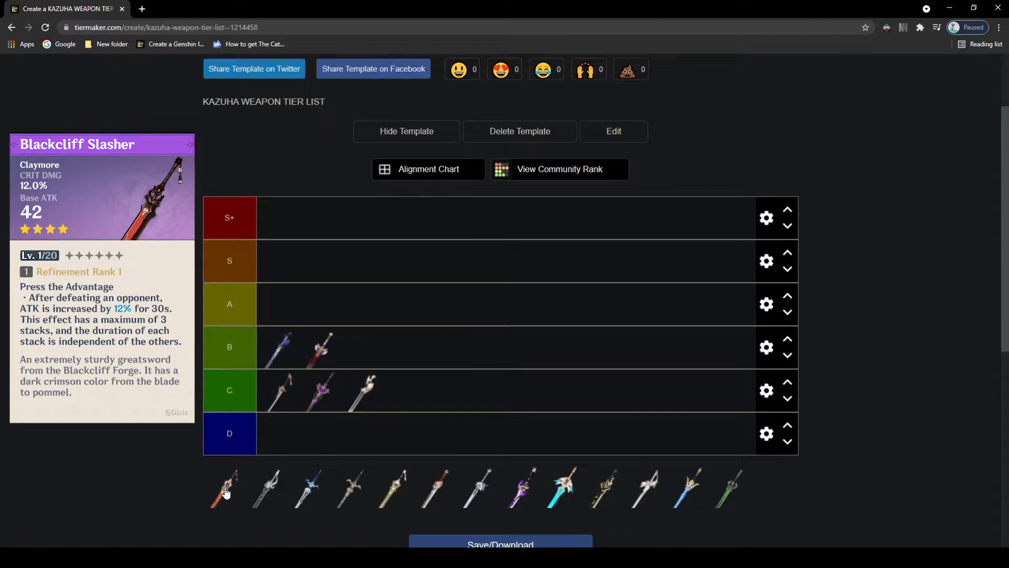
mouse_move(244, 504)
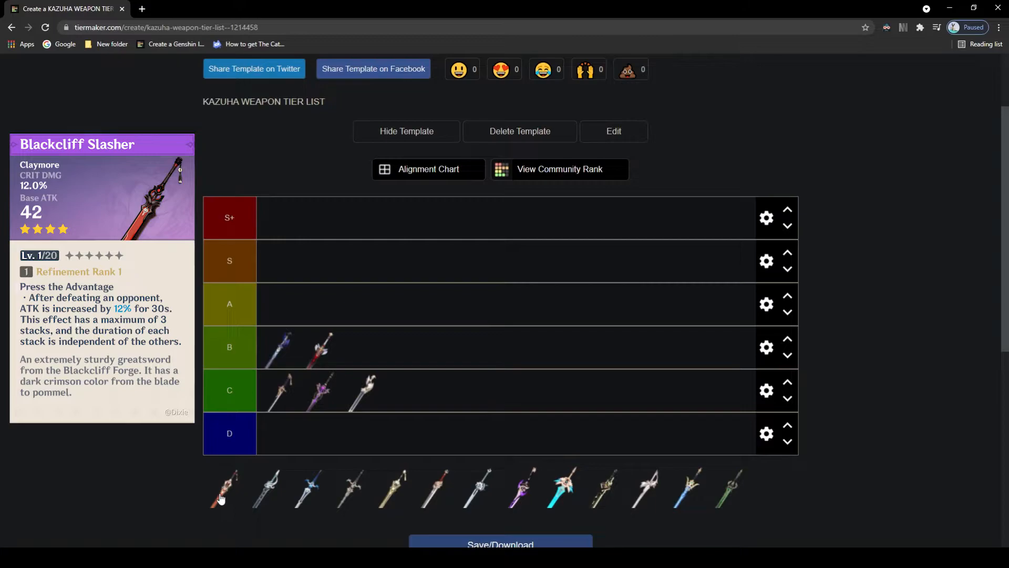
drag(227, 488, 281, 433)
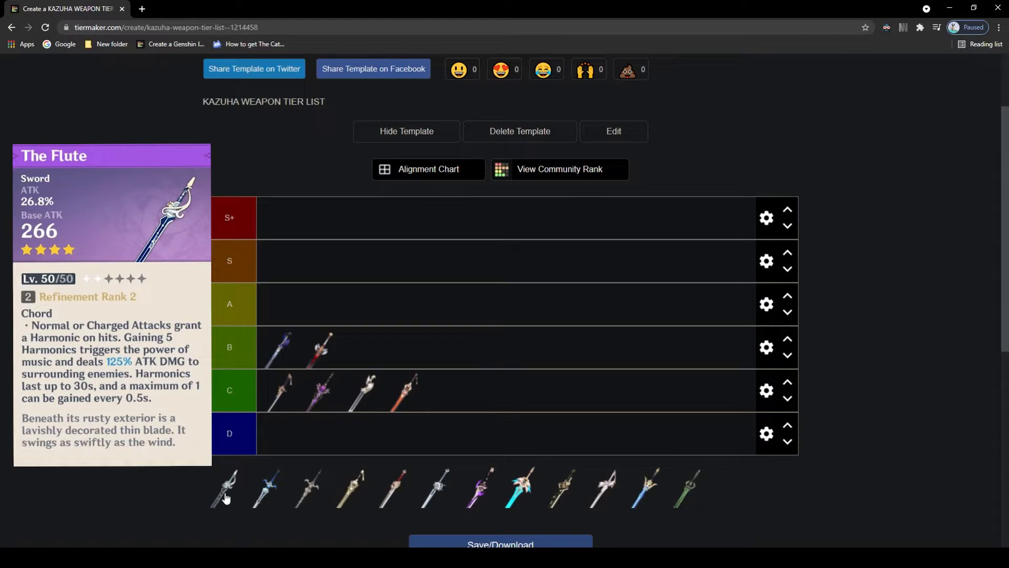
mouse_move(229, 490)
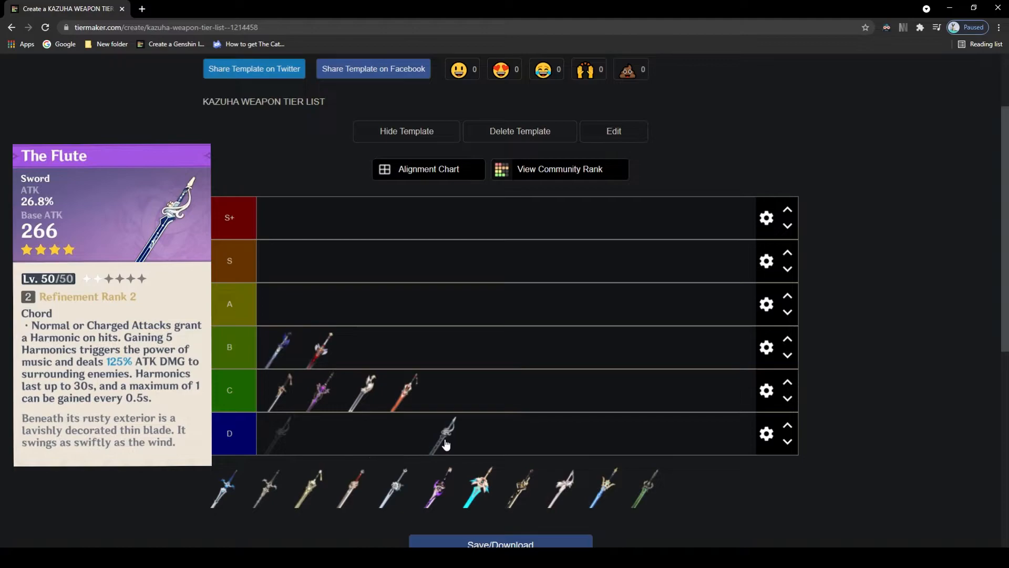
Drop the grey Sacrificial Sword at the end of the C tier row
drag(446, 433, 459, 390)
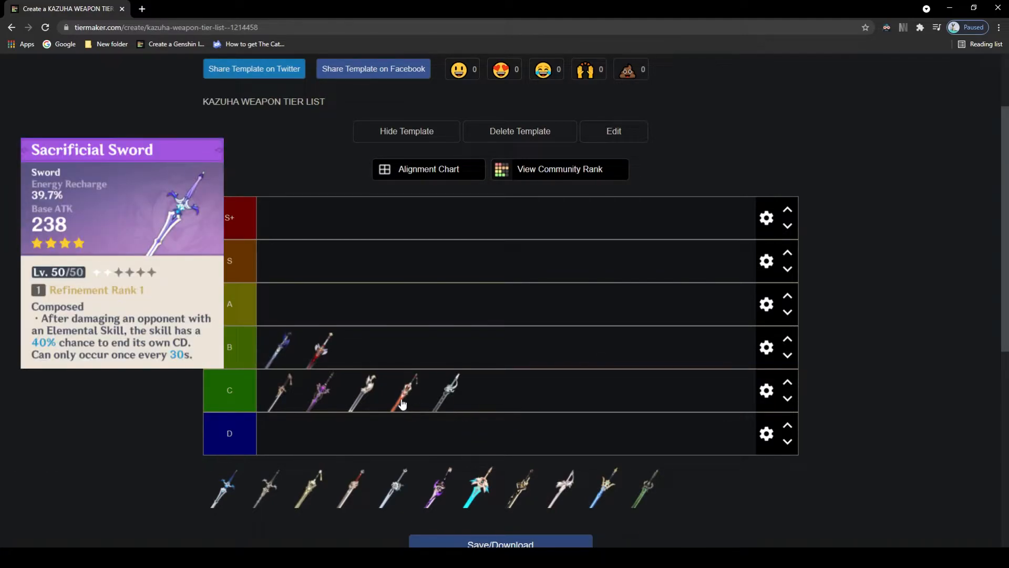
mouse_move(422, 432)
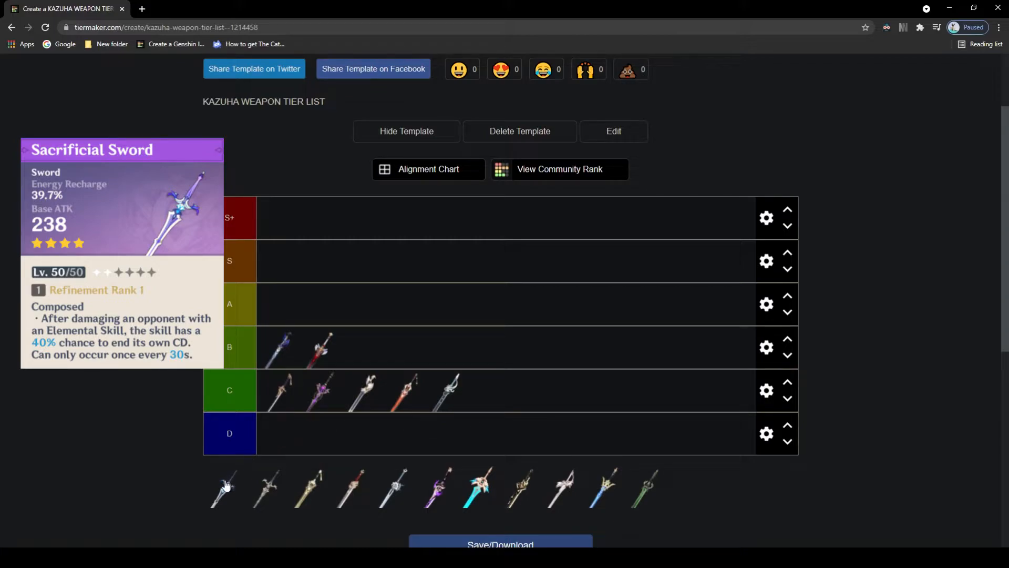
mouse_move(230, 499)
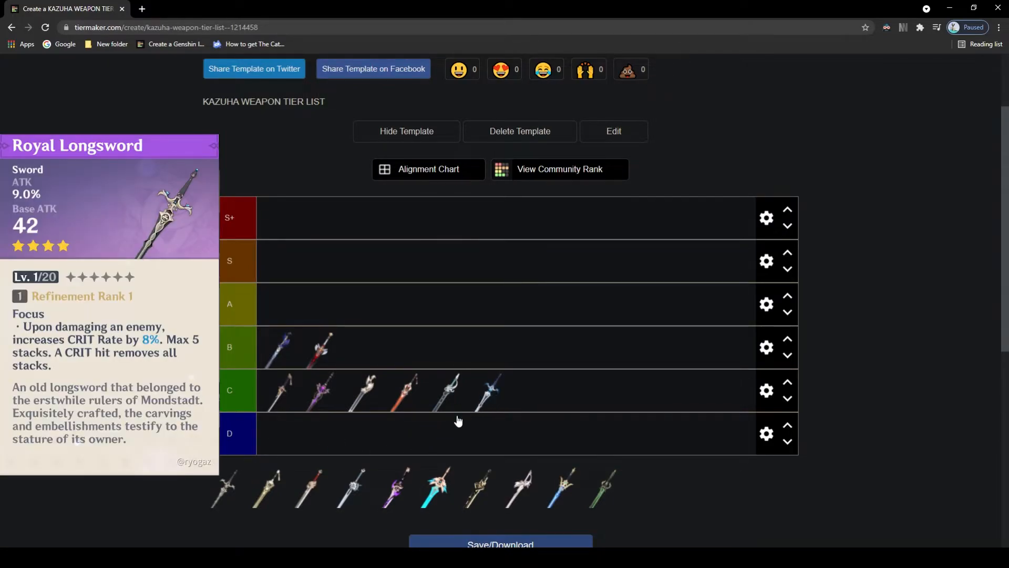
mouse_move(451, 429)
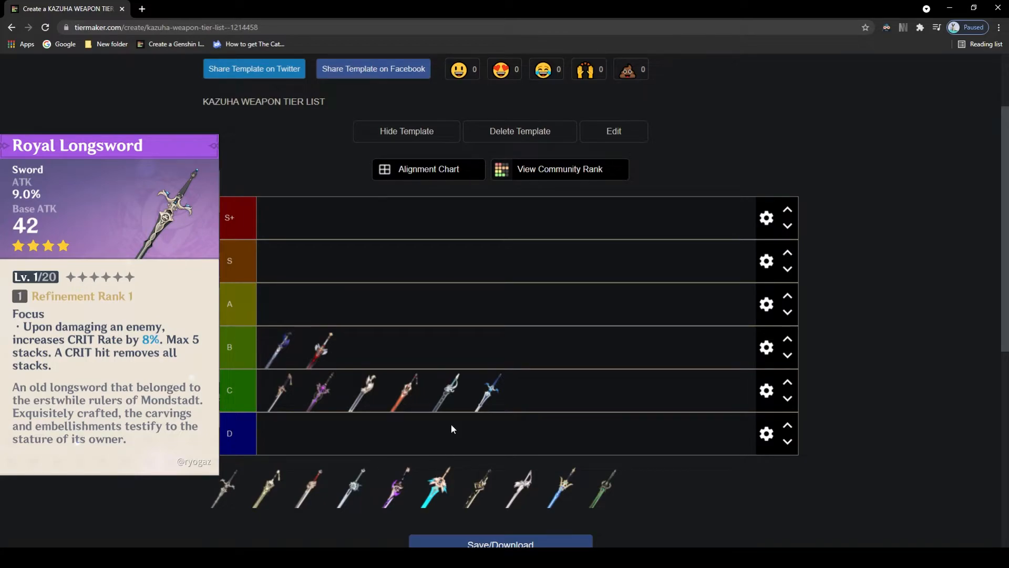
mouse_move(440, 443)
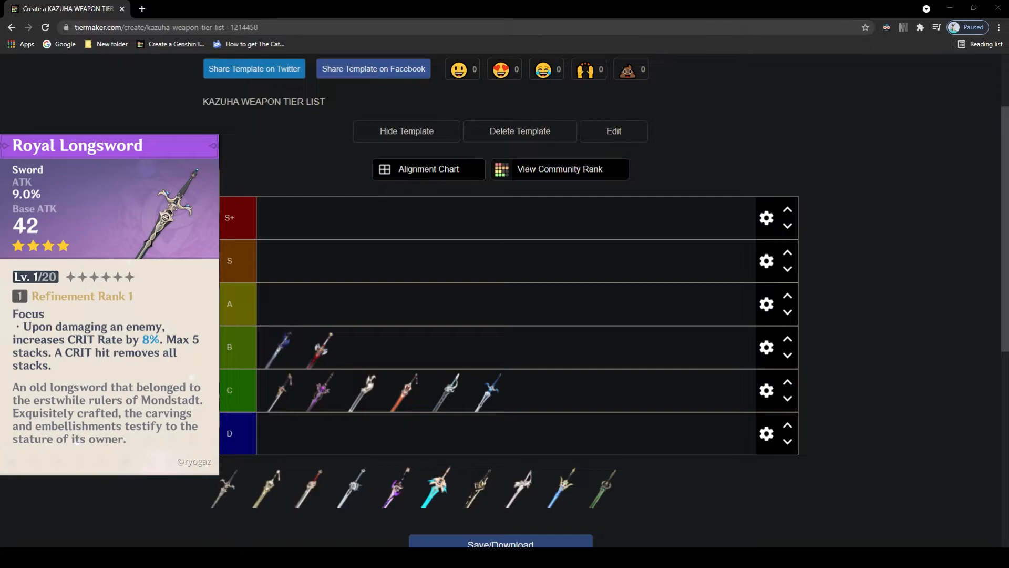
mouse_move(293, 475)
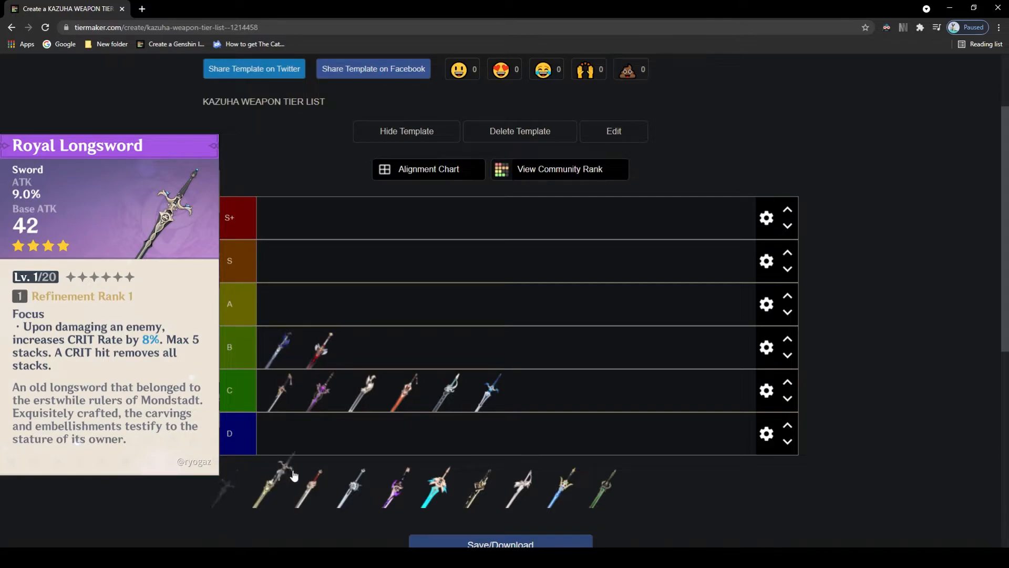
Carry the grey Royal Longsword out of the pool, trying it in the D and B rows
drag(277, 486, 668, 444)
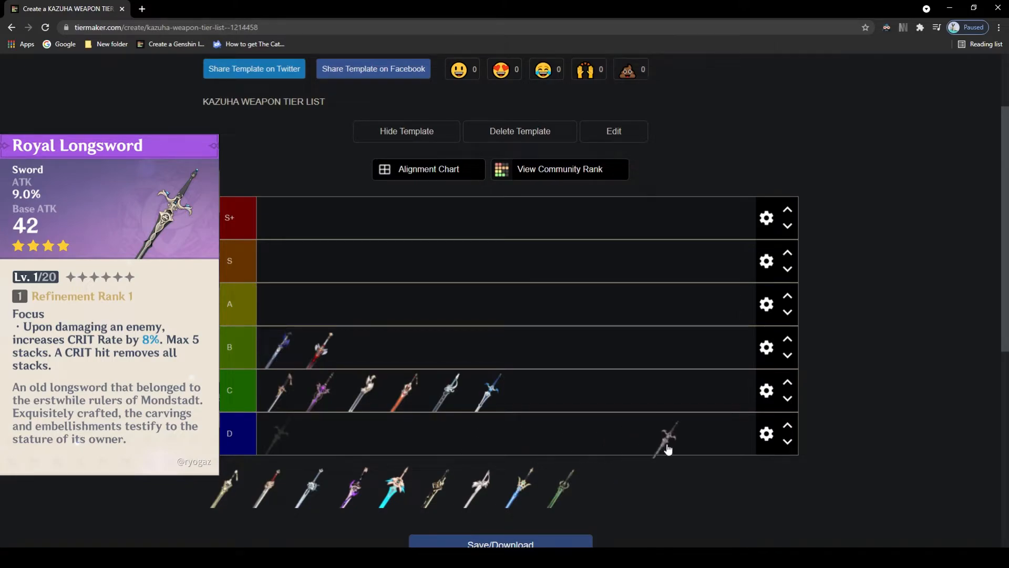
drag(666, 438, 335, 302)
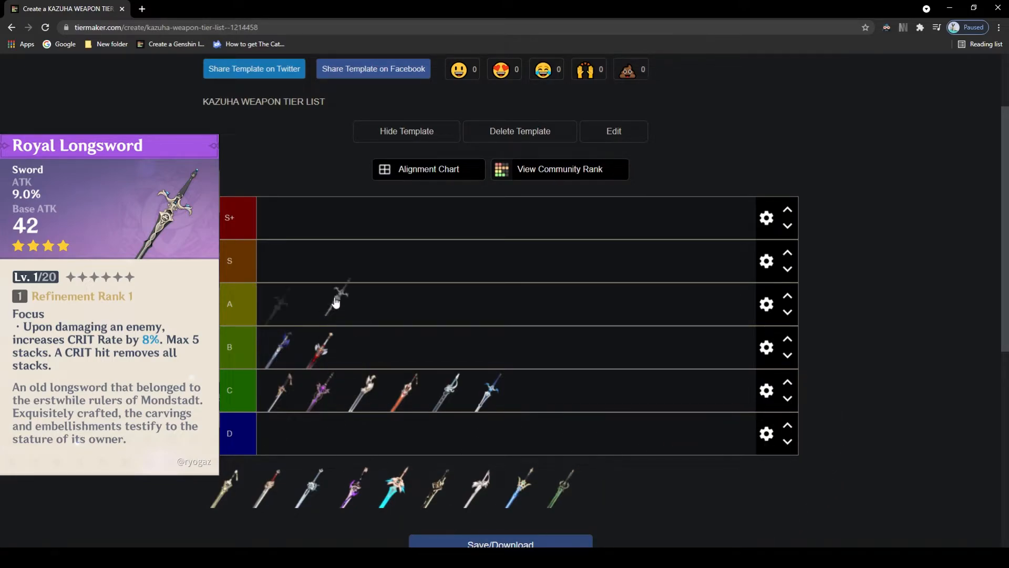
drag(337, 303, 375, 341)
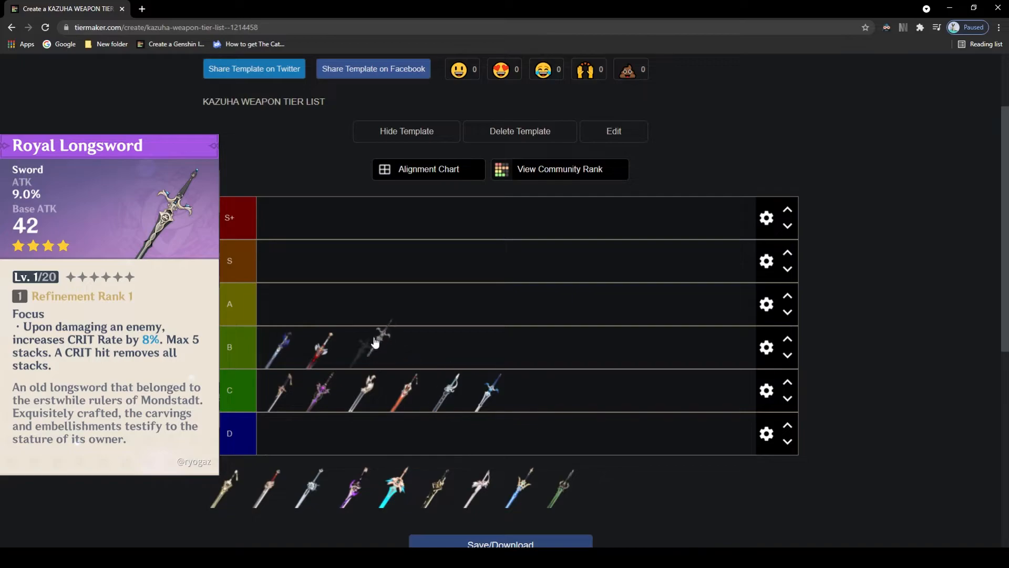
drag(376, 338, 276, 435)
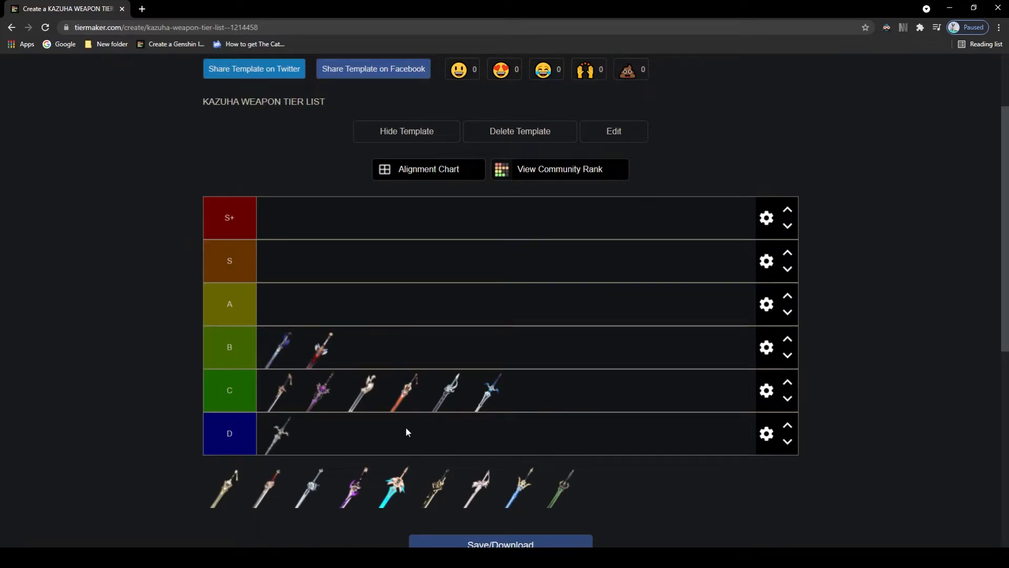
mouse_move(224, 487)
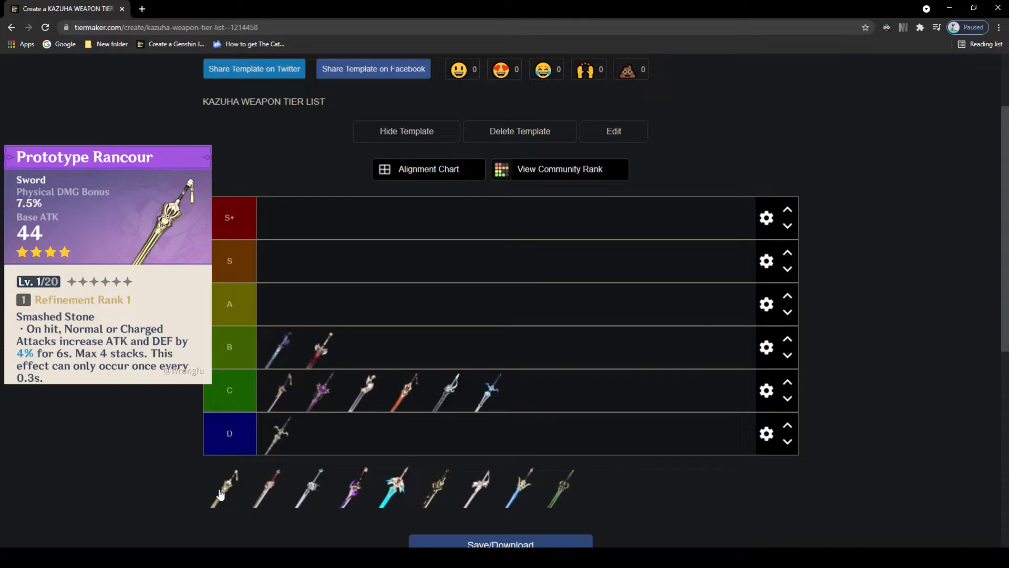
mouse_move(244, 494)
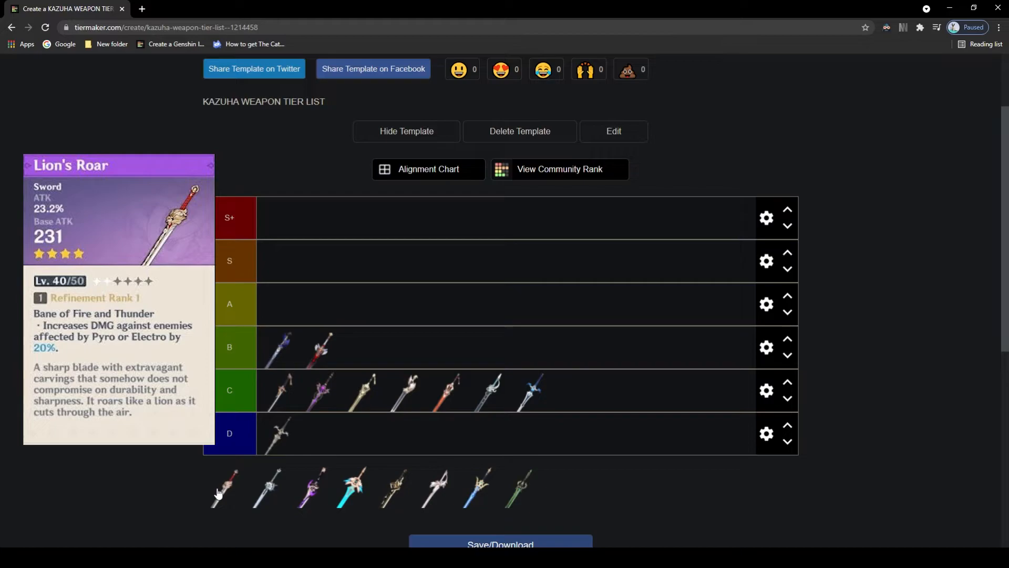
mouse_move(221, 494)
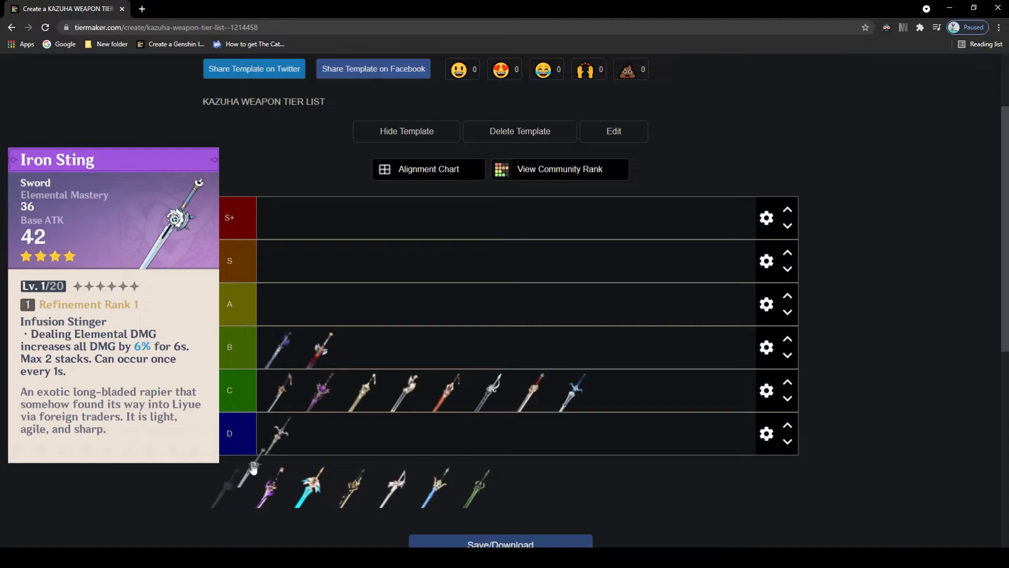
Rank Iron Sting alone in the A tier
drag(253, 467, 280, 303)
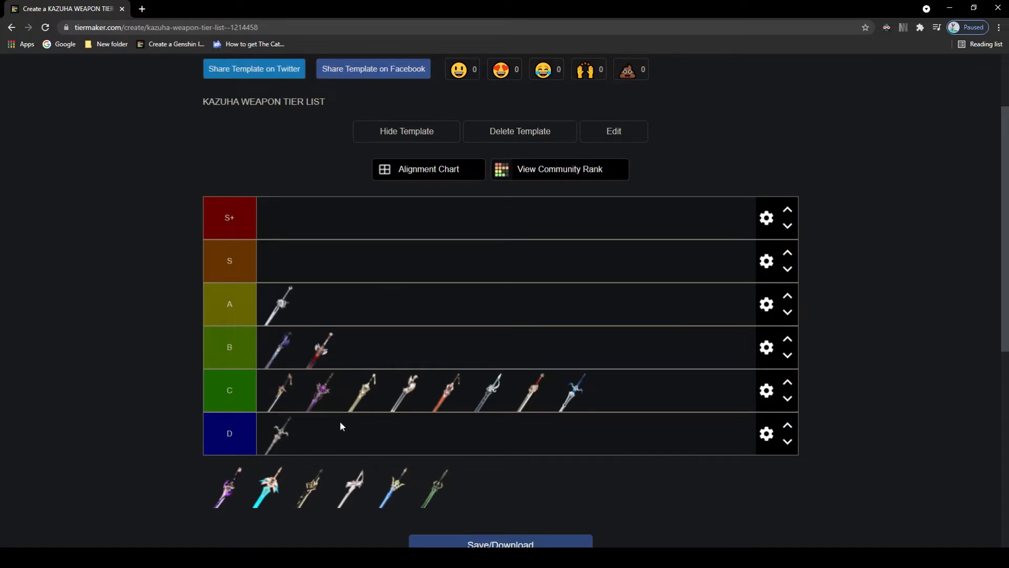
mouse_move(318, 449)
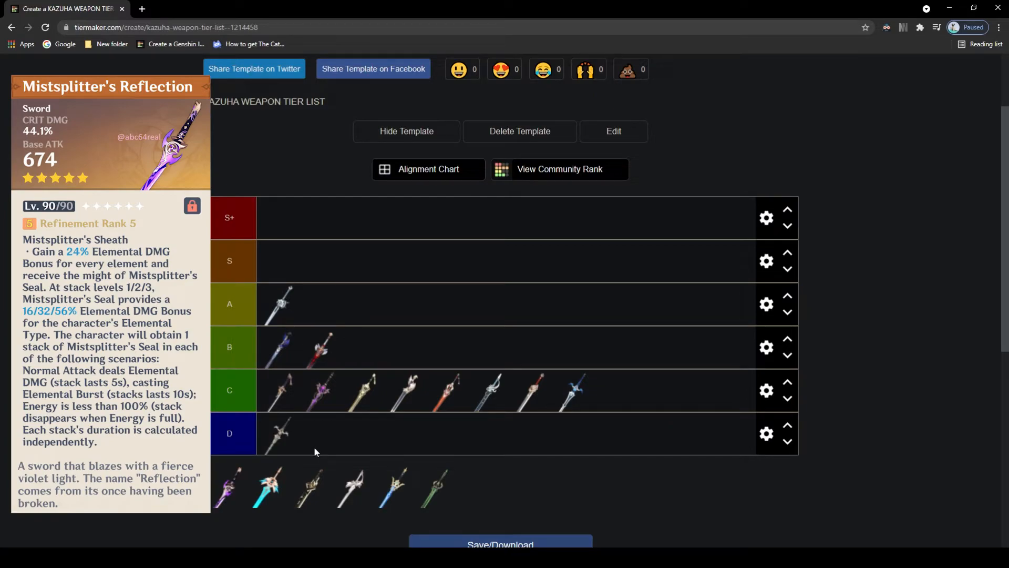
mouse_move(237, 482)
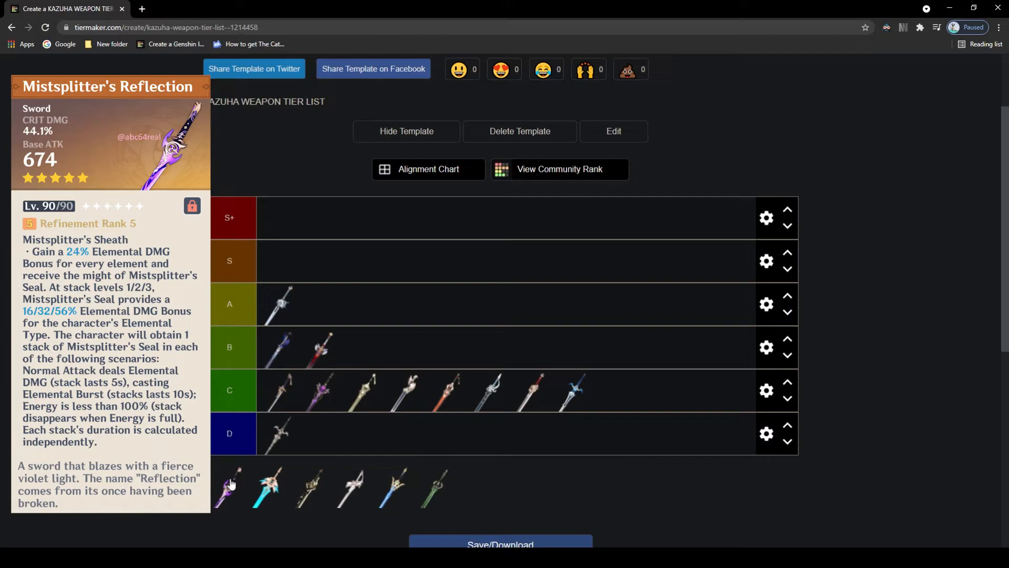
mouse_move(230, 484)
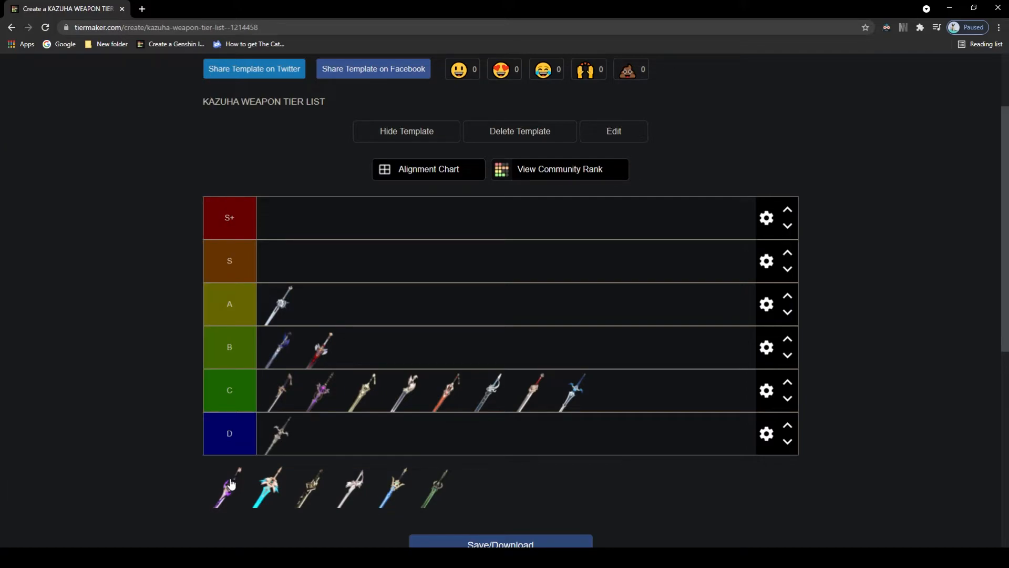
mouse_move(265, 487)
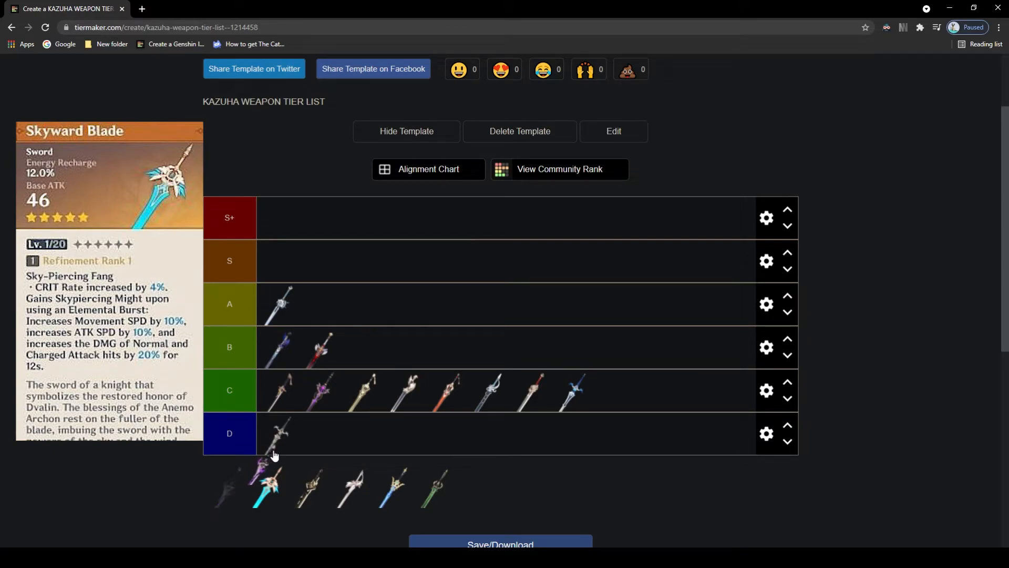
Place Mistsplitter's Reflection alone in the S tier
drag(263, 486, 280, 261)
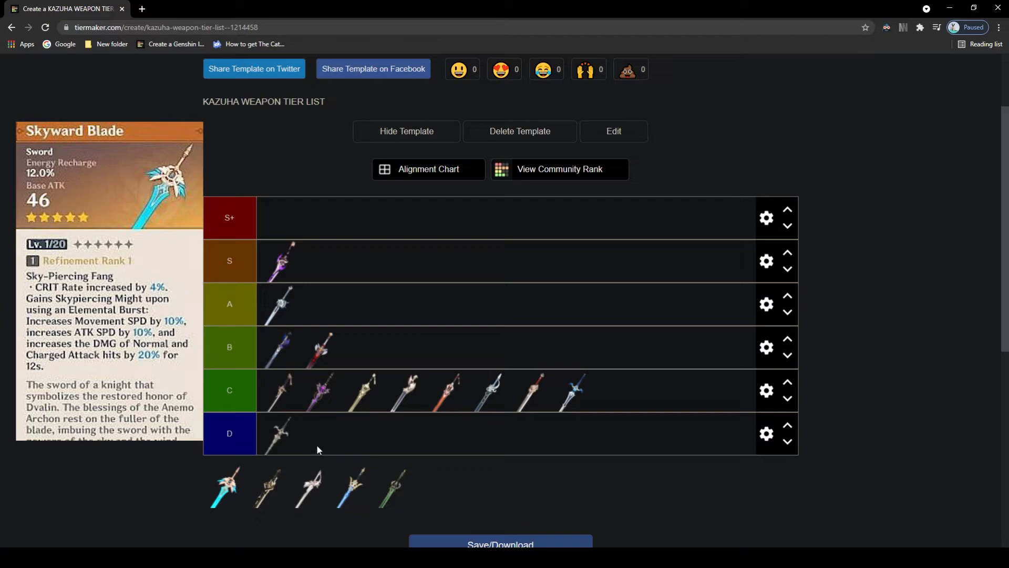
mouse_move(311, 463)
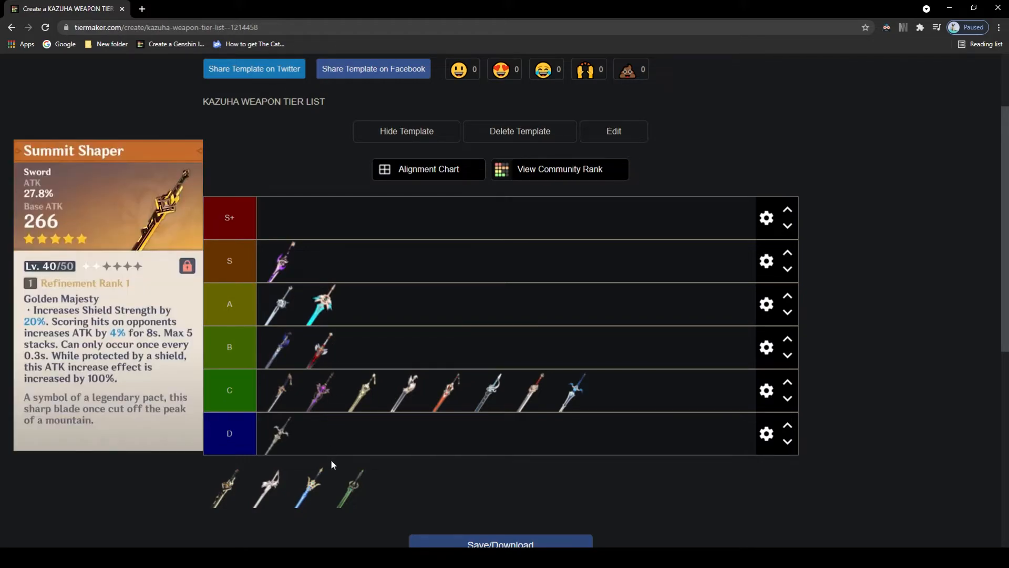
mouse_move(328, 467)
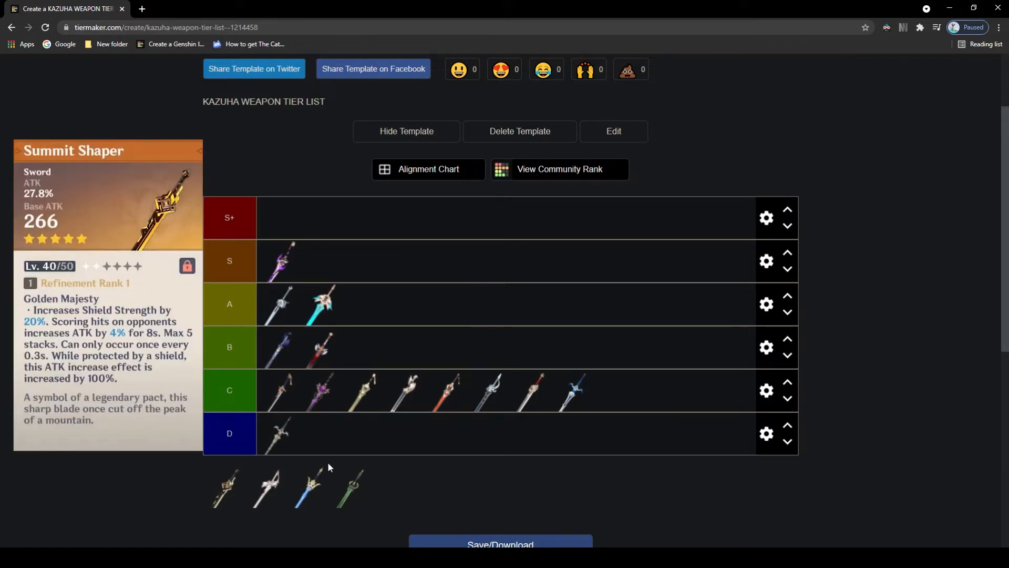
mouse_move(220, 482)
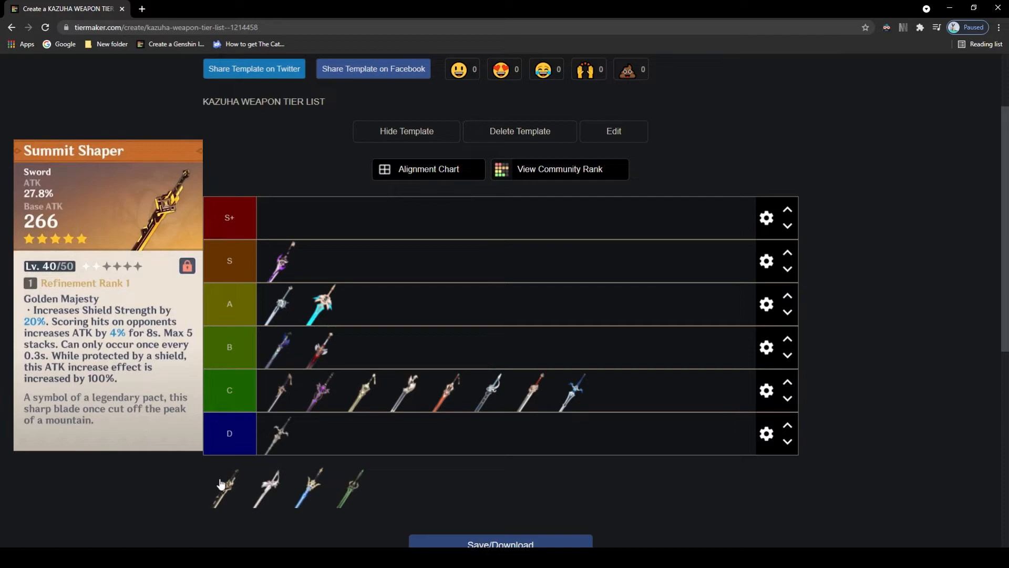
mouse_move(222, 498)
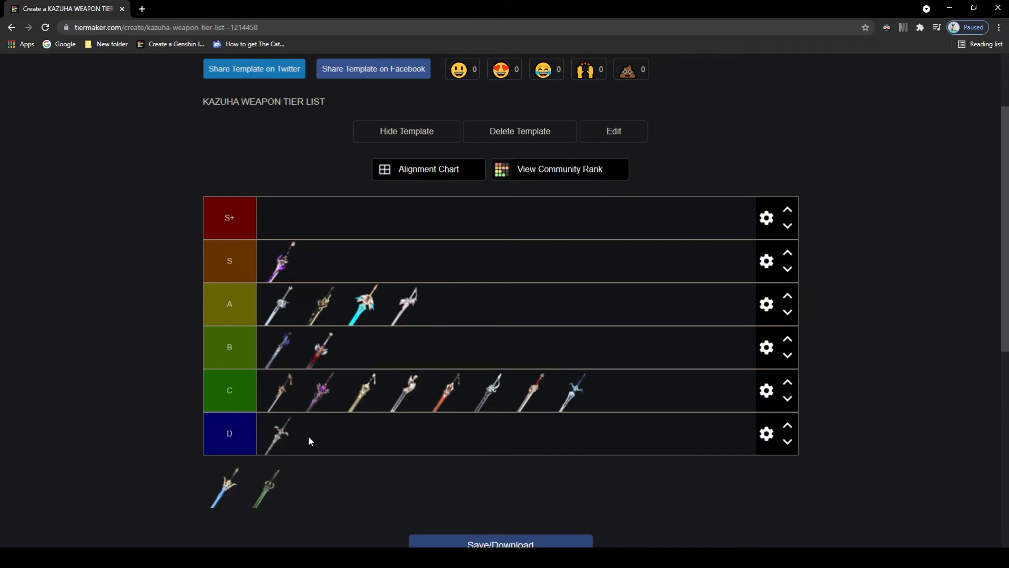
mouse_move(225, 487)
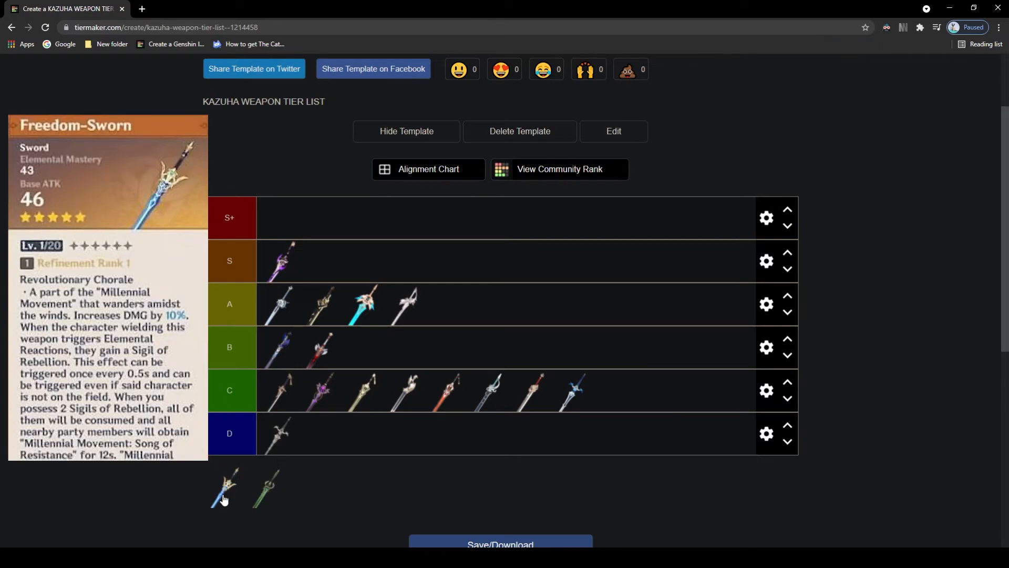
Move Freedom-Sworn from the unsorted pool into the S+ tier
drag(226, 489, 361, 435)
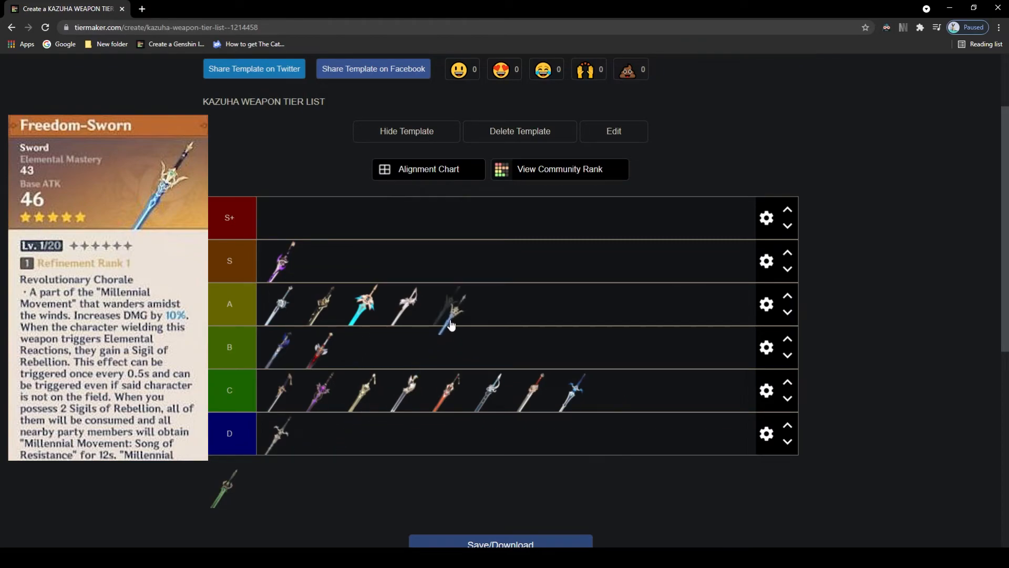
drag(450, 308, 280, 218)
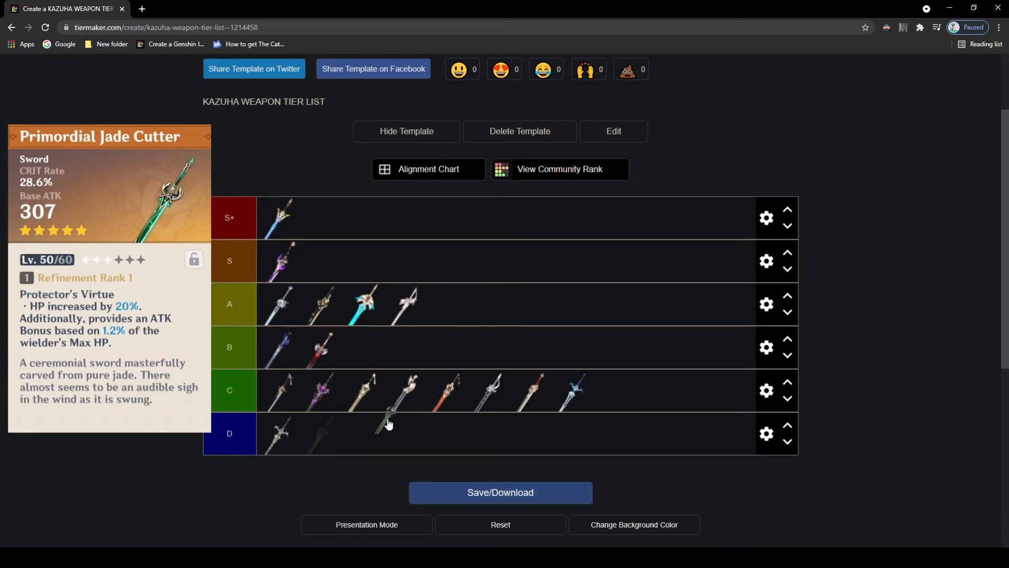
Drag Primordial Jade Cutter up past the B and S rows into S+ beside Freedom-Sworn
drag(386, 425, 466, 290)
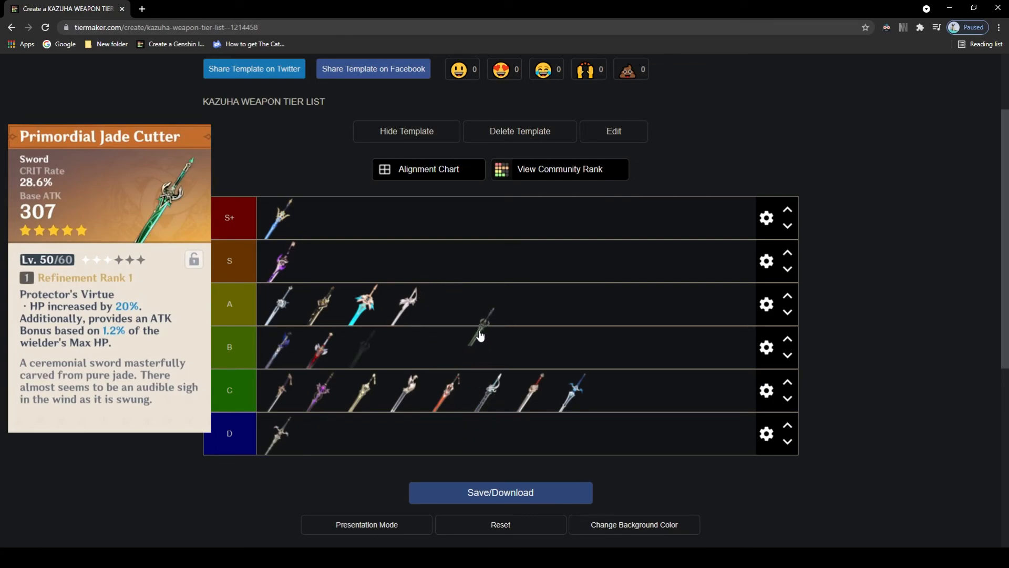
drag(479, 331, 434, 235)
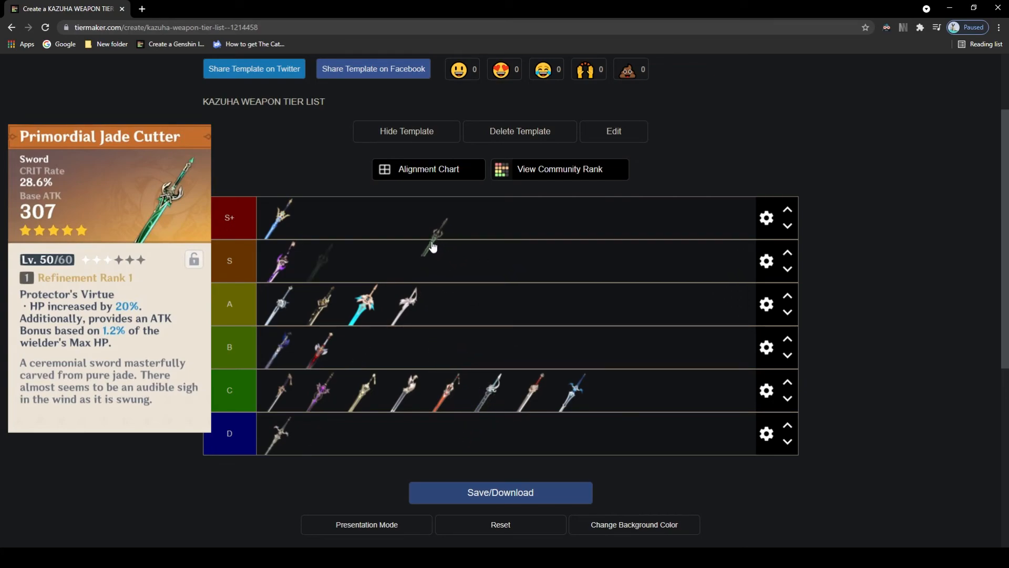
drag(435, 248, 412, 222)
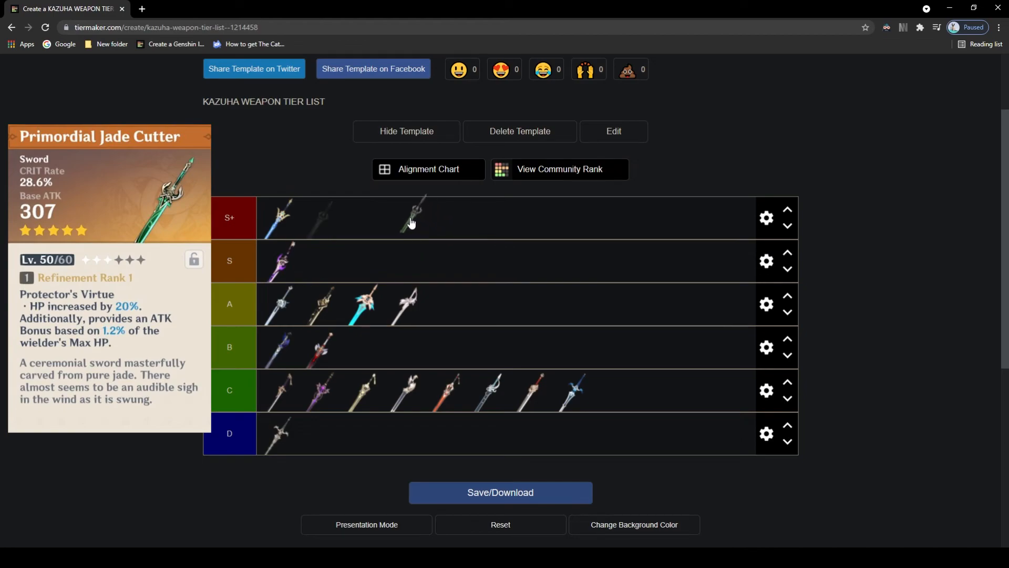
drag(412, 217, 315, 219)
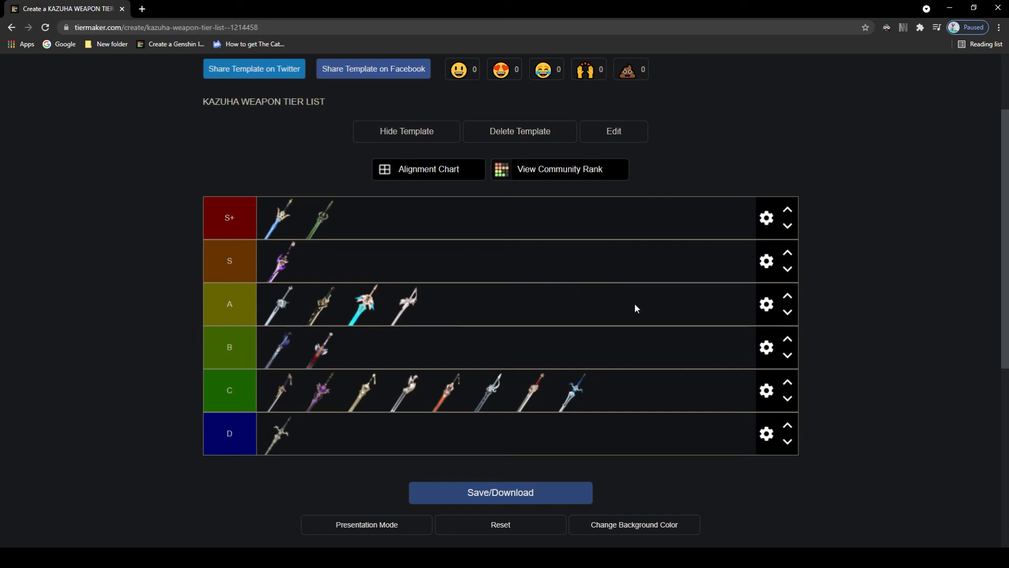
mouse_move(873, 390)
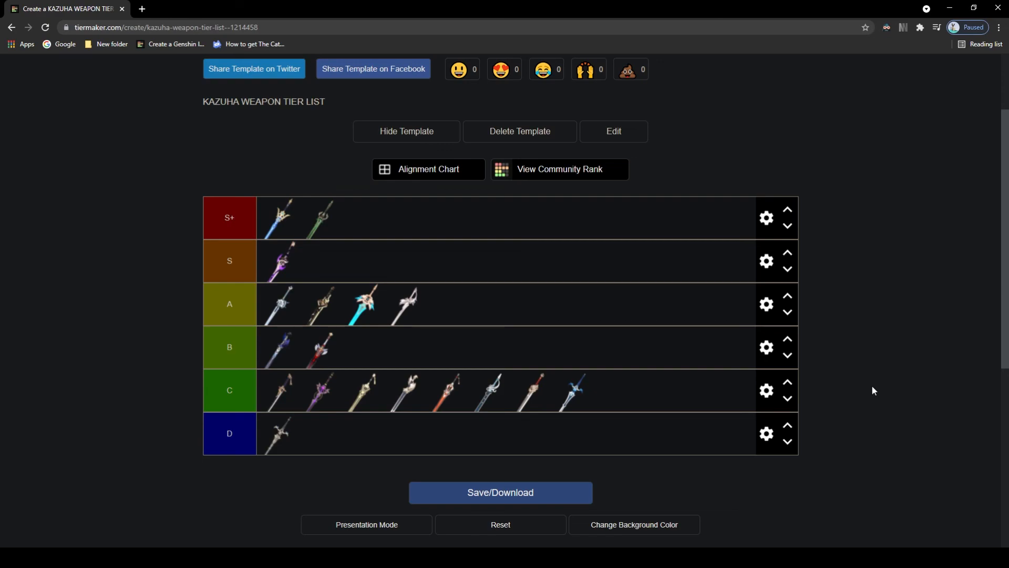
mouse_move(896, 487)
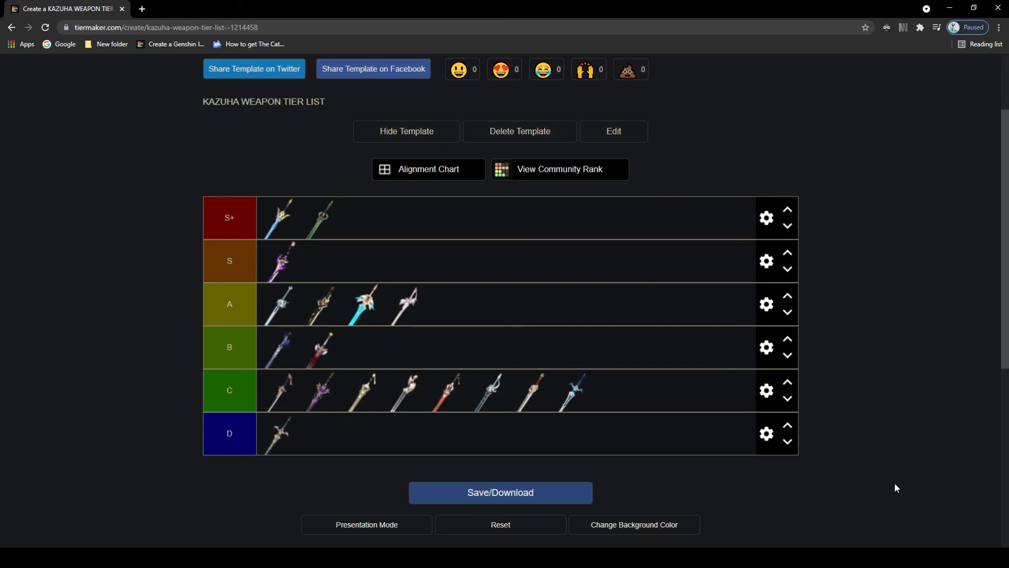